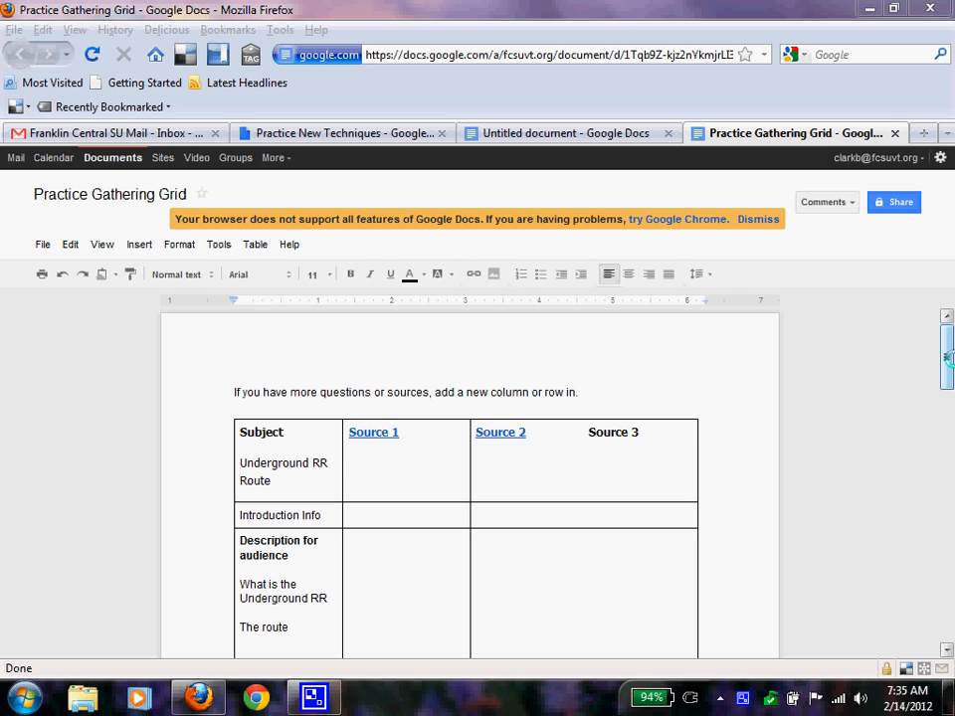
- Scroll the Practice Gathering Grid down to its Tangible Sources table
{"action": "left_click", "coordinate": [235, 391]}
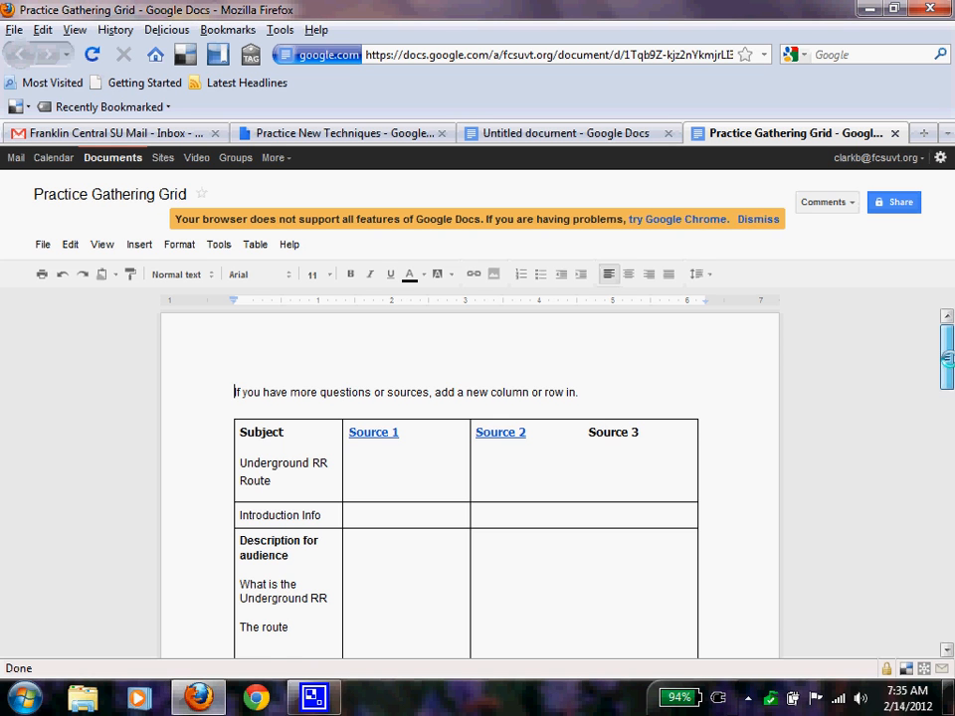
{"action": "scroll", "scroll_direction": "down", "scroll_amount": 3}
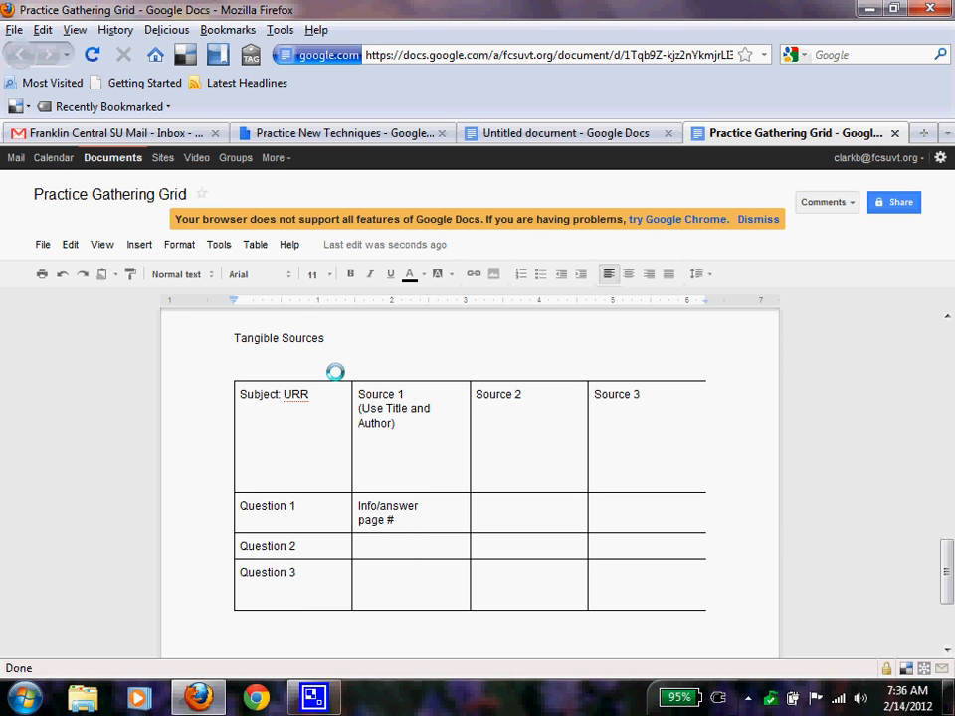
{"action": "left_click", "coordinate": [235, 369]}
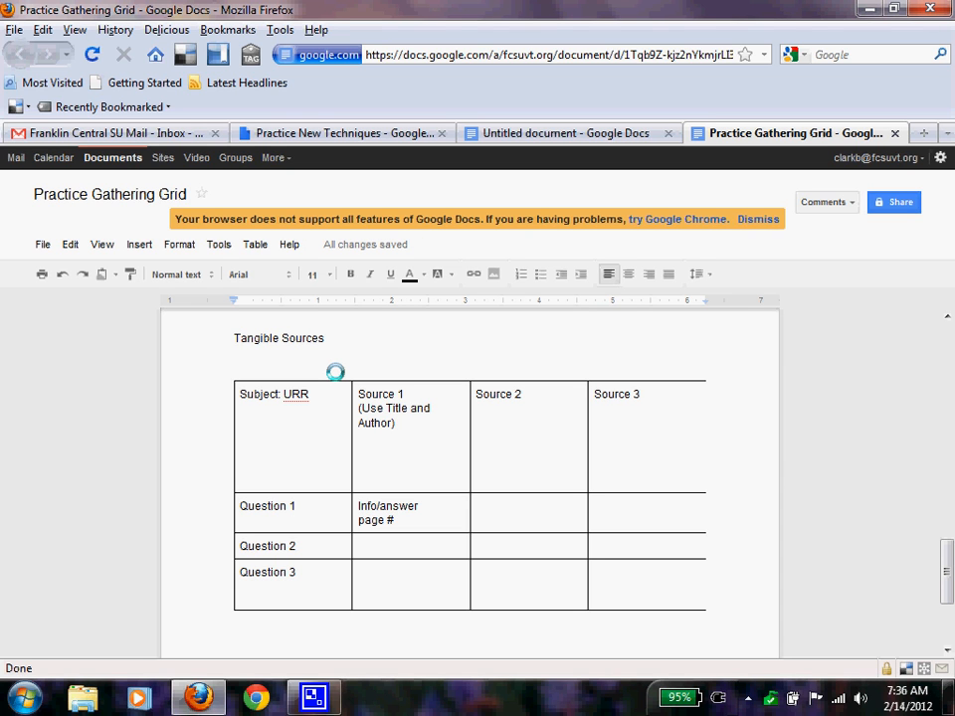
{"action": "left_click", "coordinate": [235, 370]}
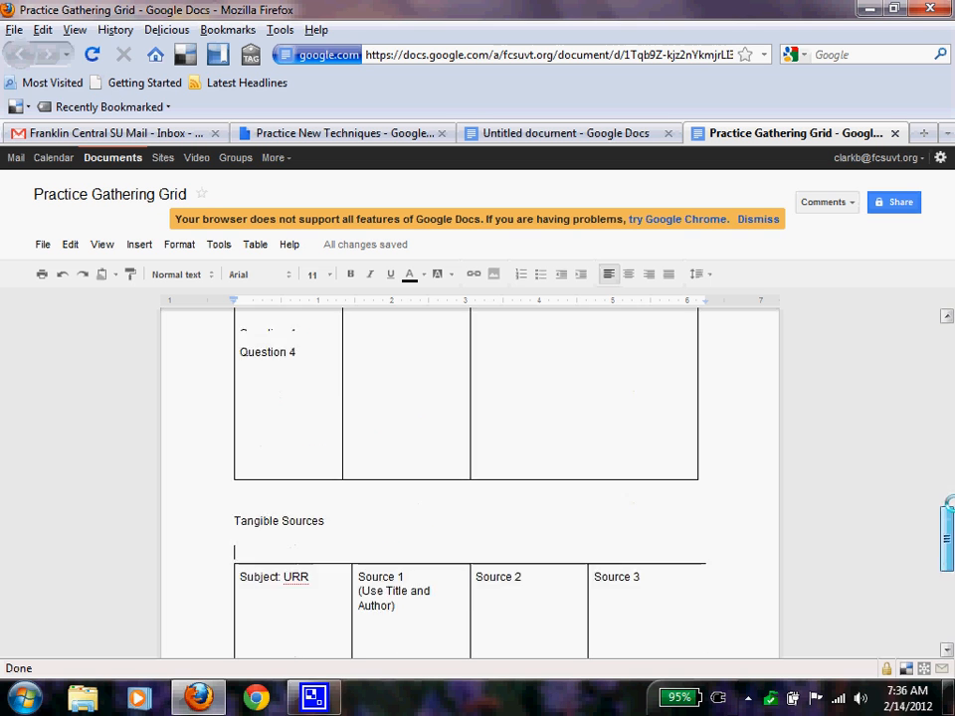
{"action": "scroll", "scroll_direction": "down", "scroll_amount": 3}
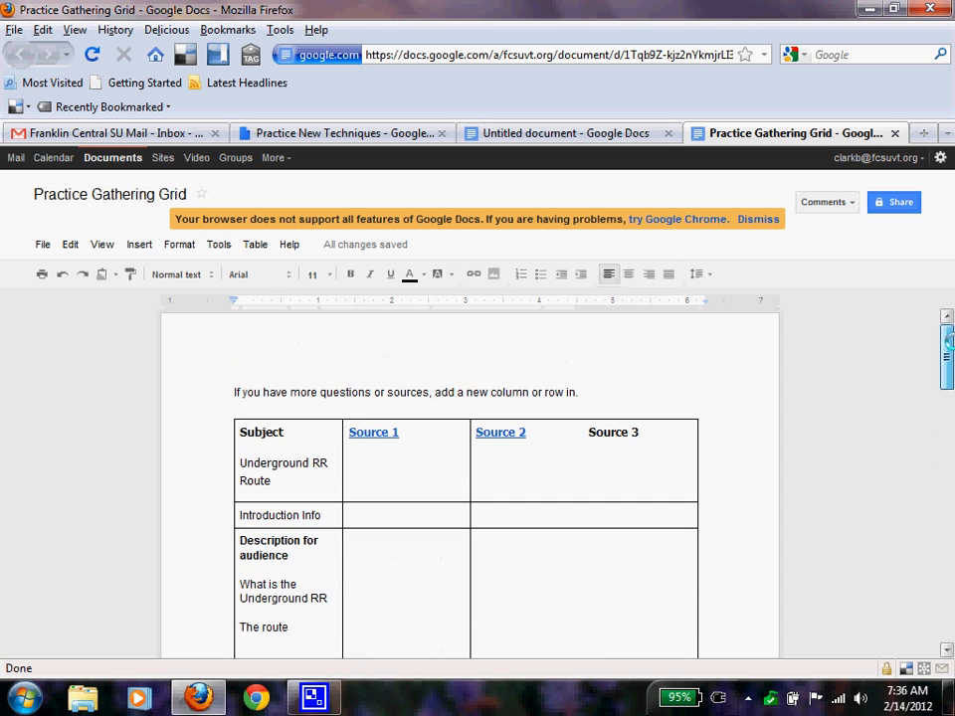
{"action": "scroll", "scroll_direction": "down", "scroll_amount": 3}
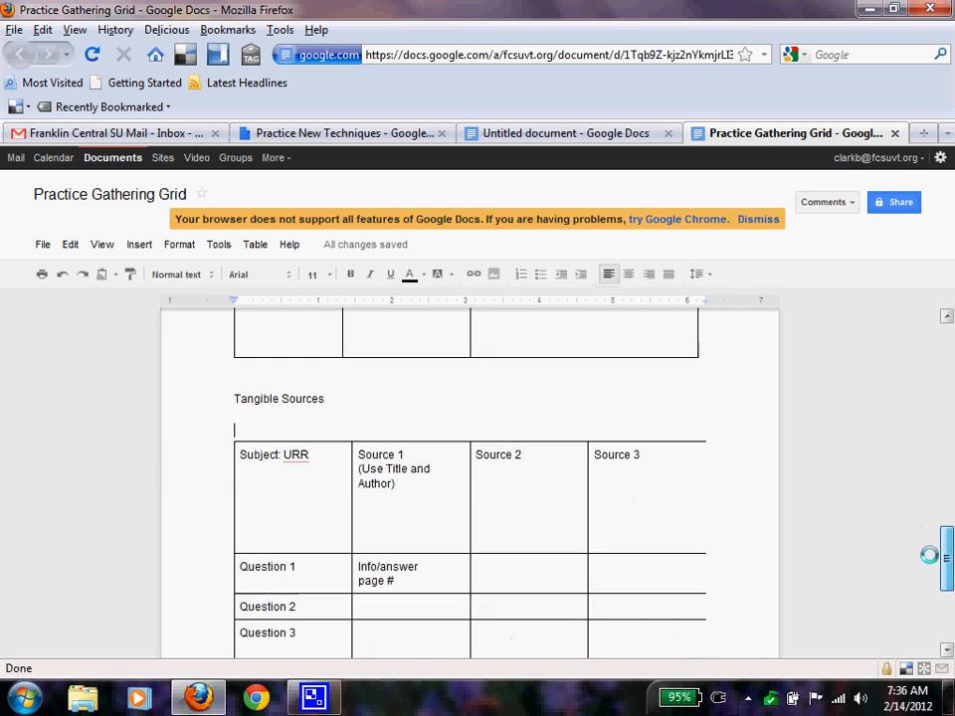
{"action": "scroll", "scroll_direction": "down", "scroll_amount": 3}
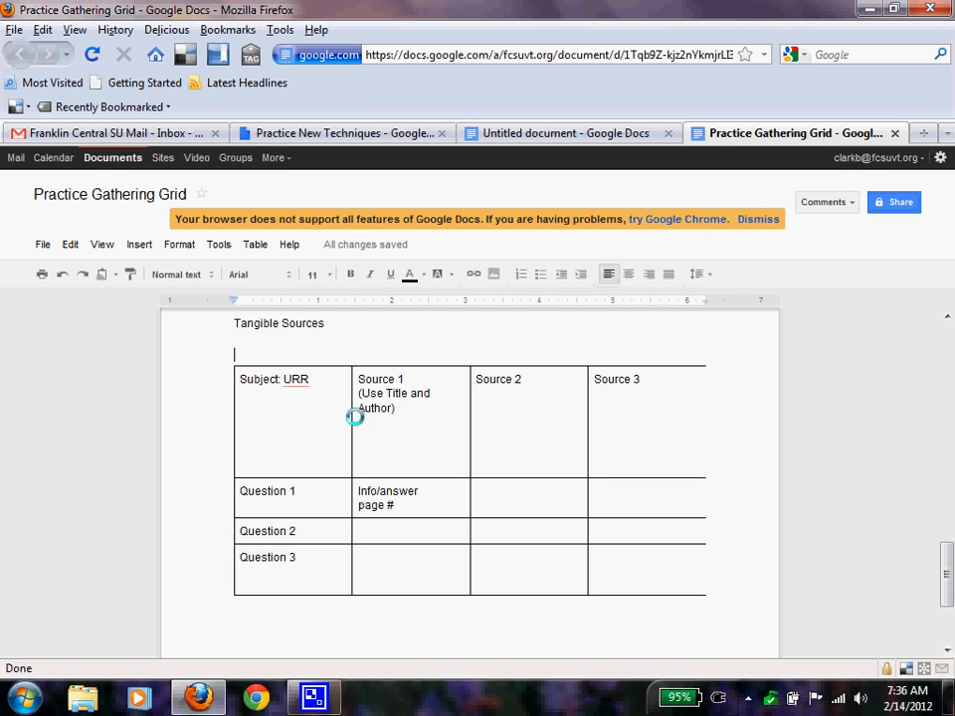
{"action": "mouse_move", "coordinate": [269, 501]}
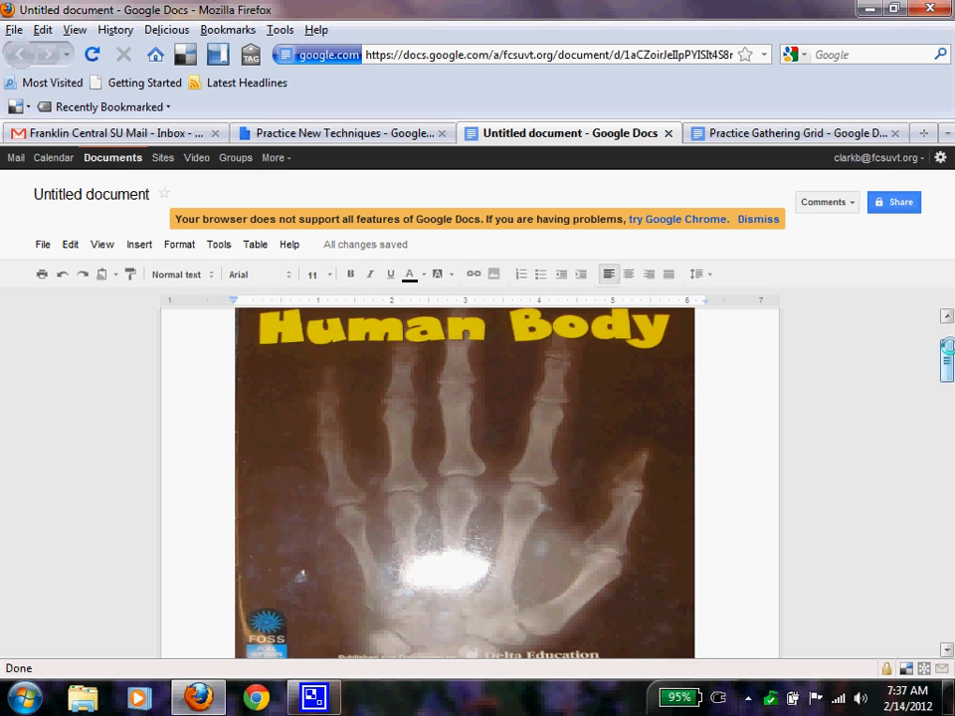
- Scroll the Untitled document past the Human Body cover to its Table of Contents page
{"action": "scroll", "scroll_direction": "down", "scroll_amount": 3}
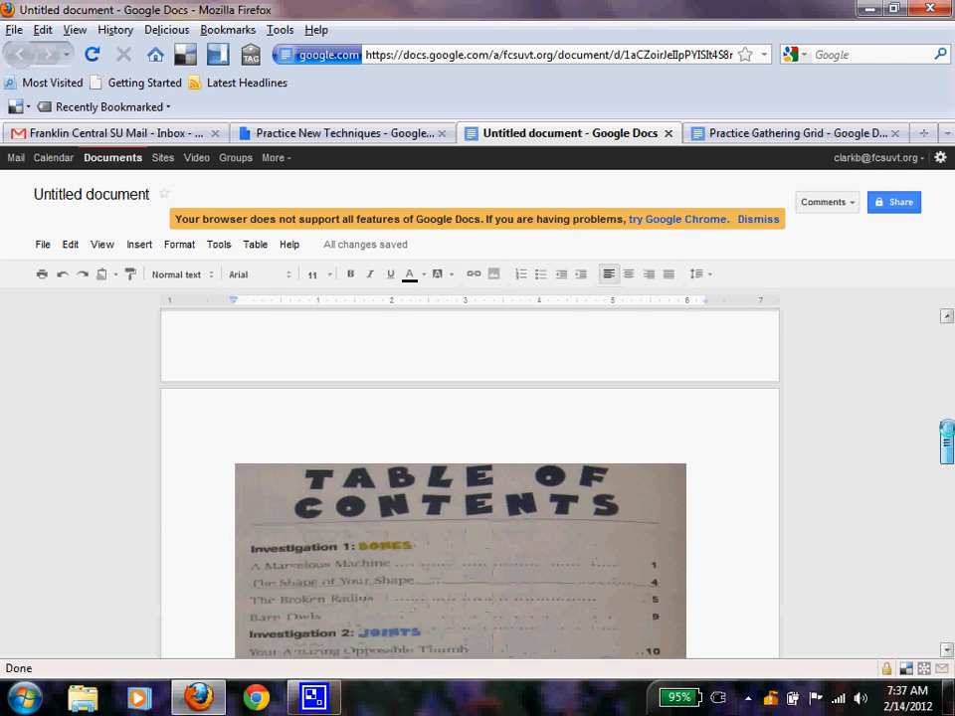
{"action": "scroll", "scroll_direction": "down", "scroll_amount": 3}
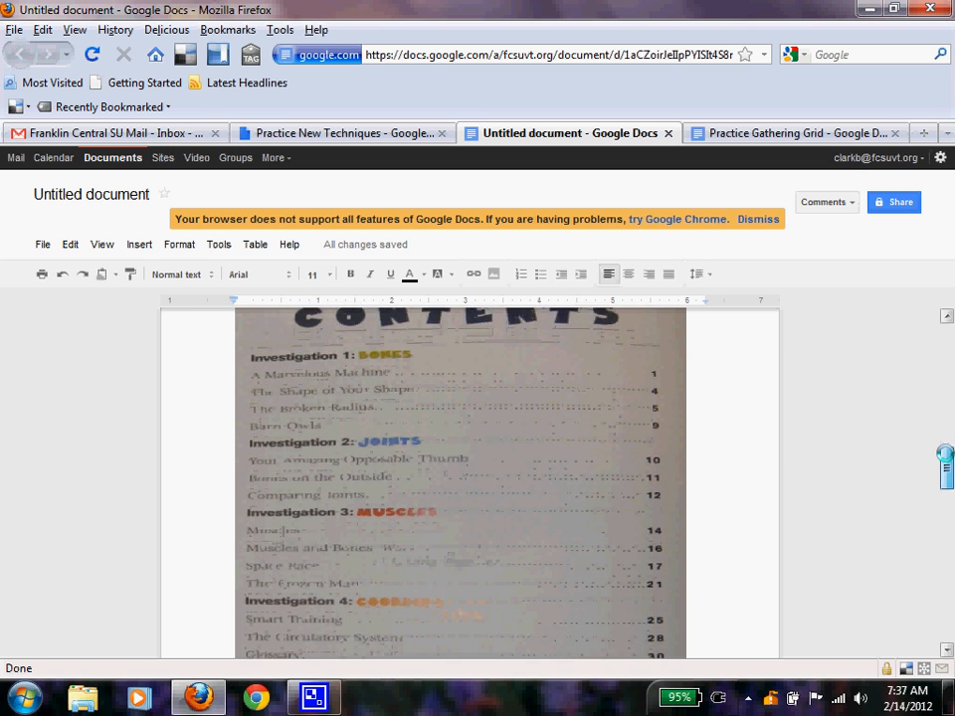
{"action": "scroll", "scroll_direction": "down", "scroll_amount": 3}
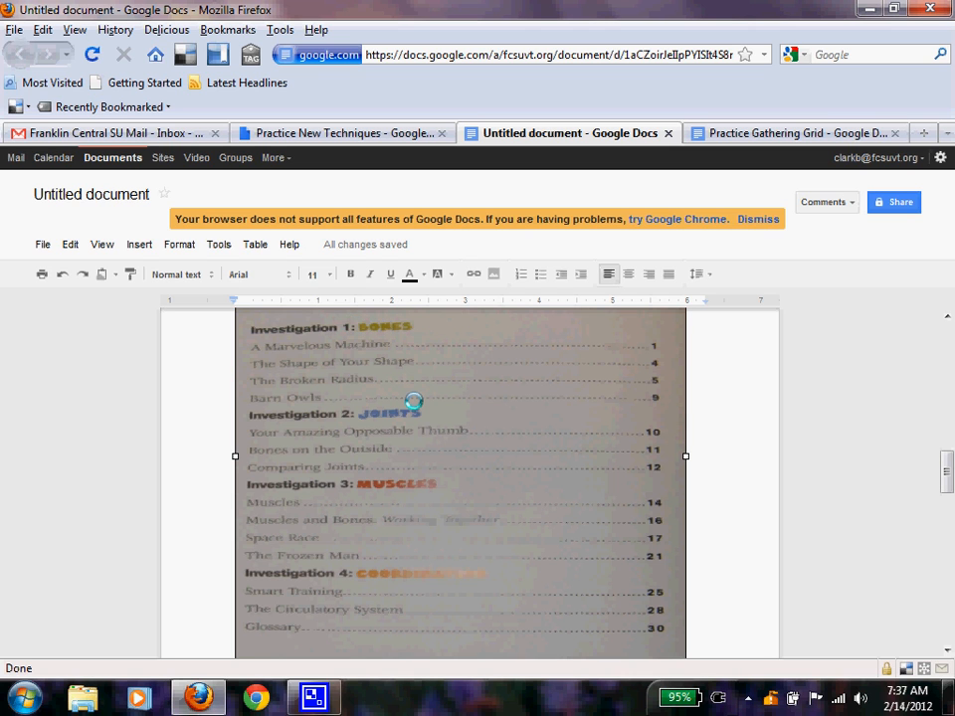
{"action": "mouse_move", "coordinate": [445, 370]}
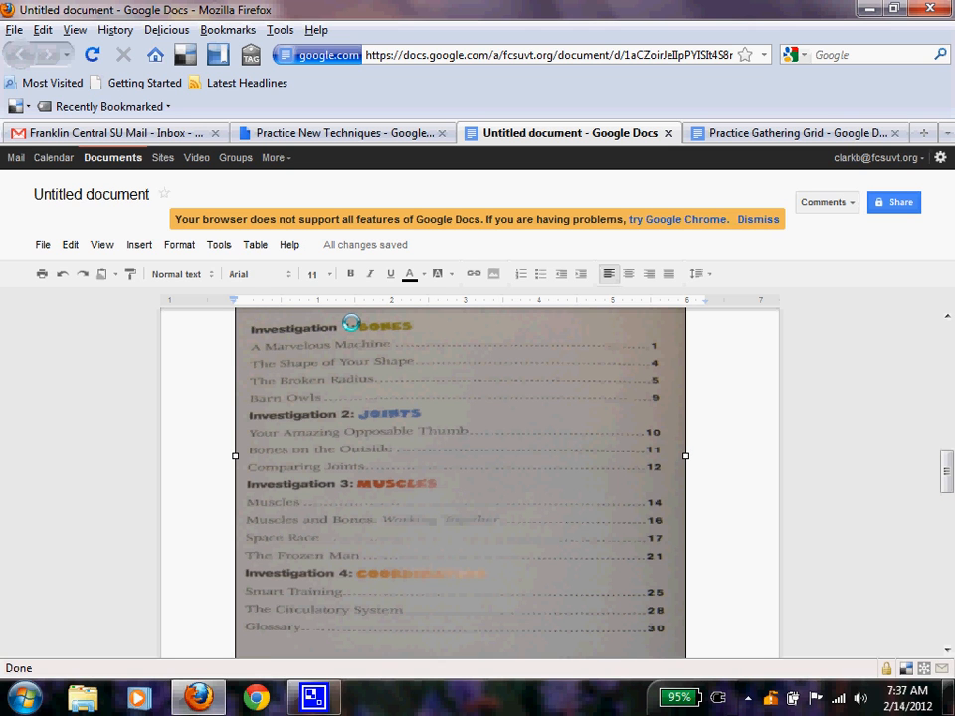
- Scroll further to the scanned page describing the Ribs and the Pelvis
{"action": "scroll", "scroll_direction": "down", "scroll_amount": 3}
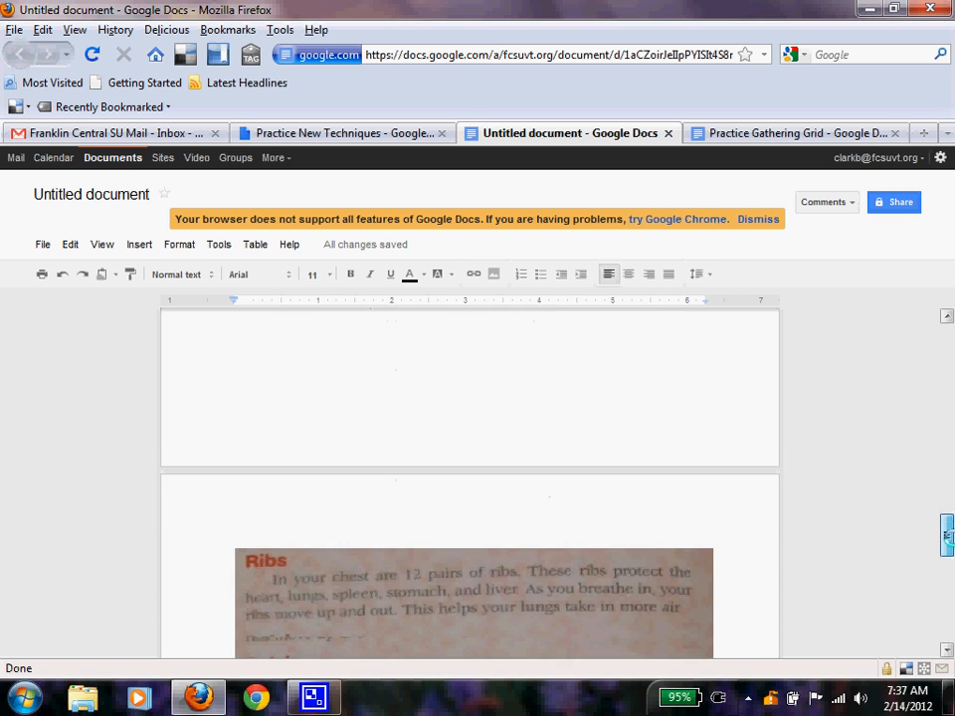
{"action": "scroll", "scroll_direction": "down", "scroll_amount": 3}
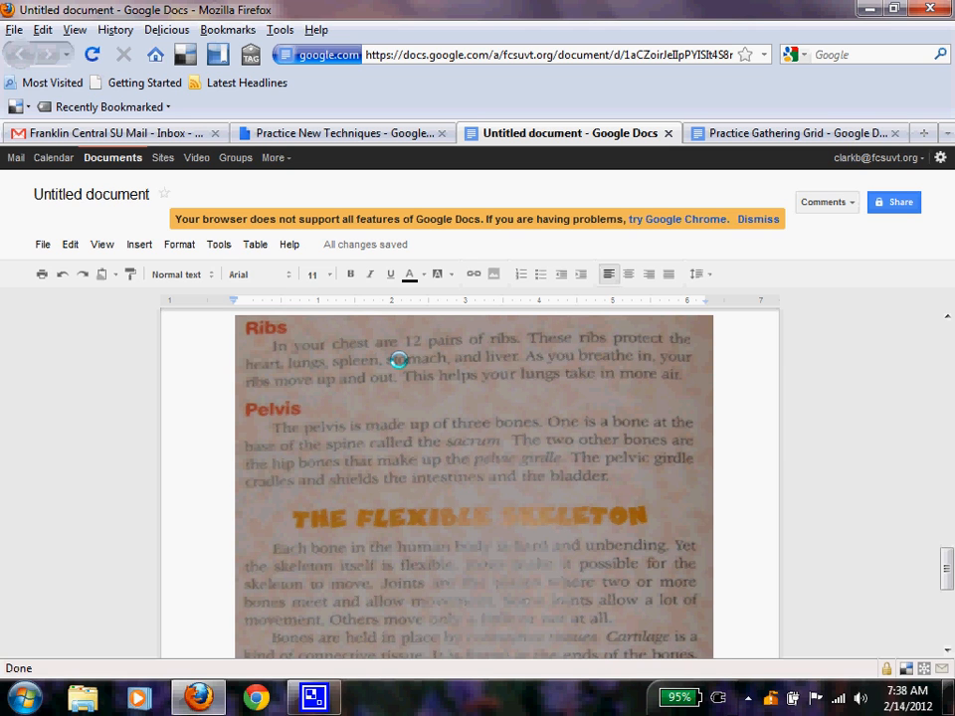
{"action": "mouse_move", "coordinate": [433, 347]}
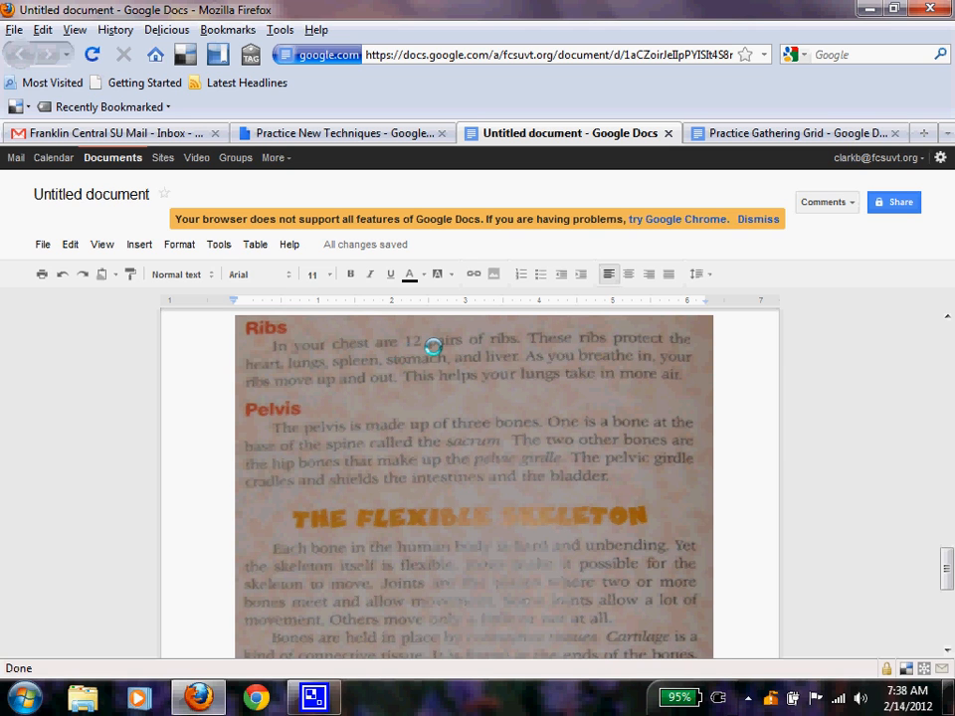
- In the grid's Source 1 / Question 1 cell, begin the rib paraphrase '12 pars of ribs protect the intern...'
{"action": "left_click", "coordinate": [795, 132]}
{"action": "type", "text": "How"}
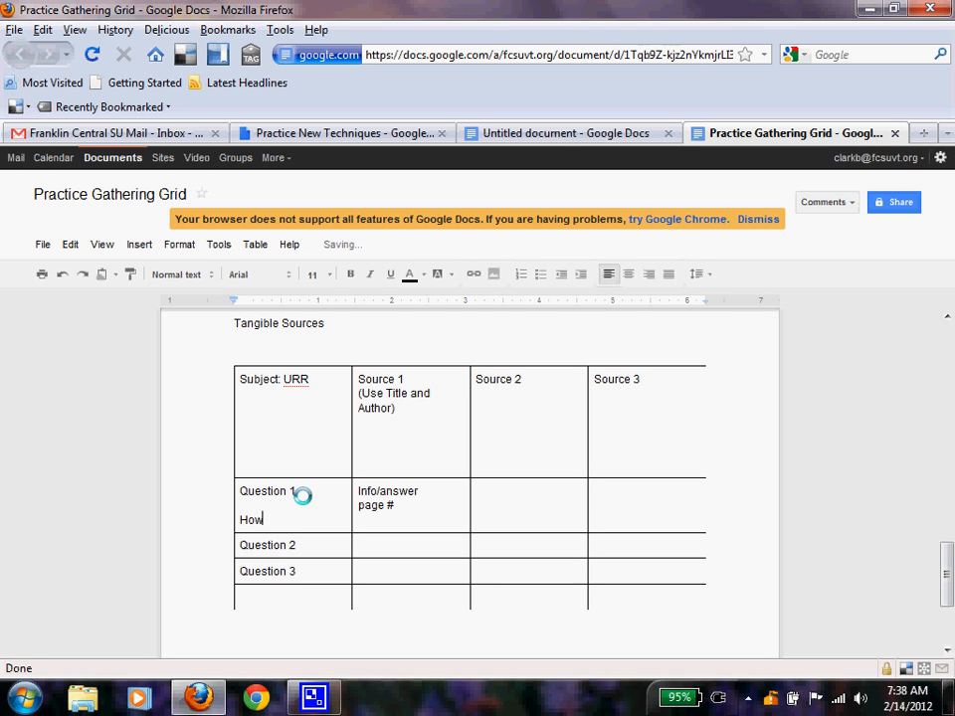
{"action": "type", "text": "many rig"}
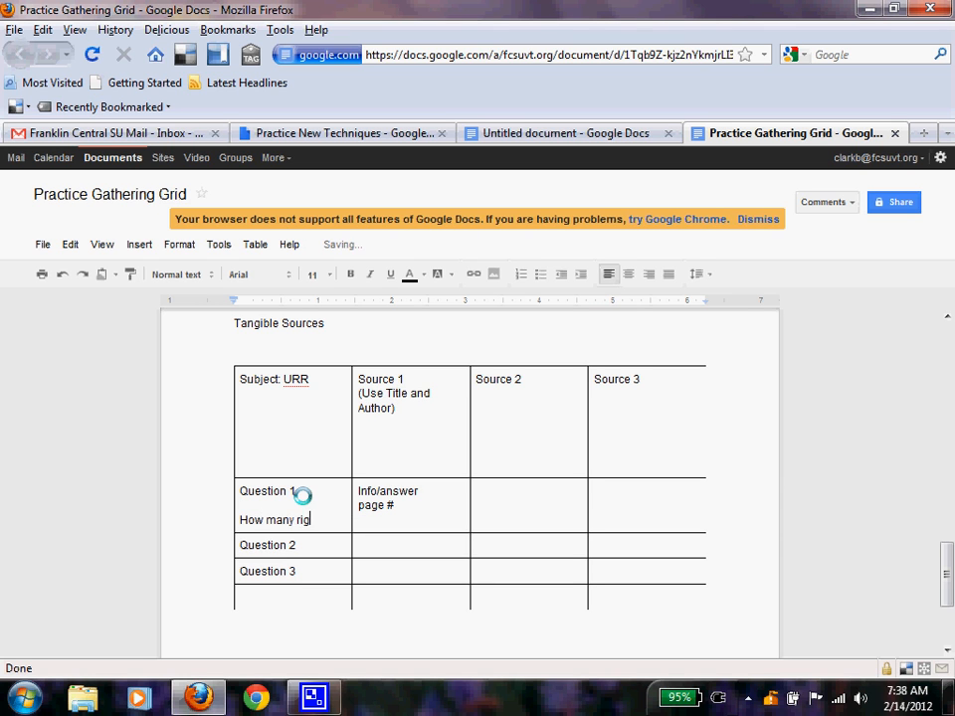
{"action": "type", "text": "bs are in th"}
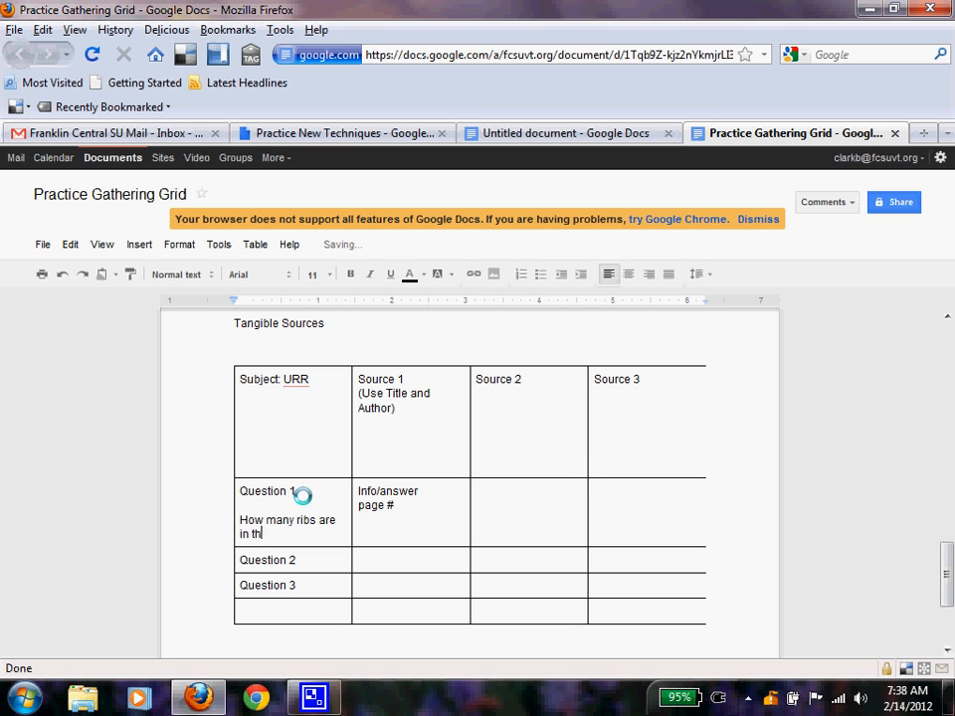
{"action": "type", "text": "e"}
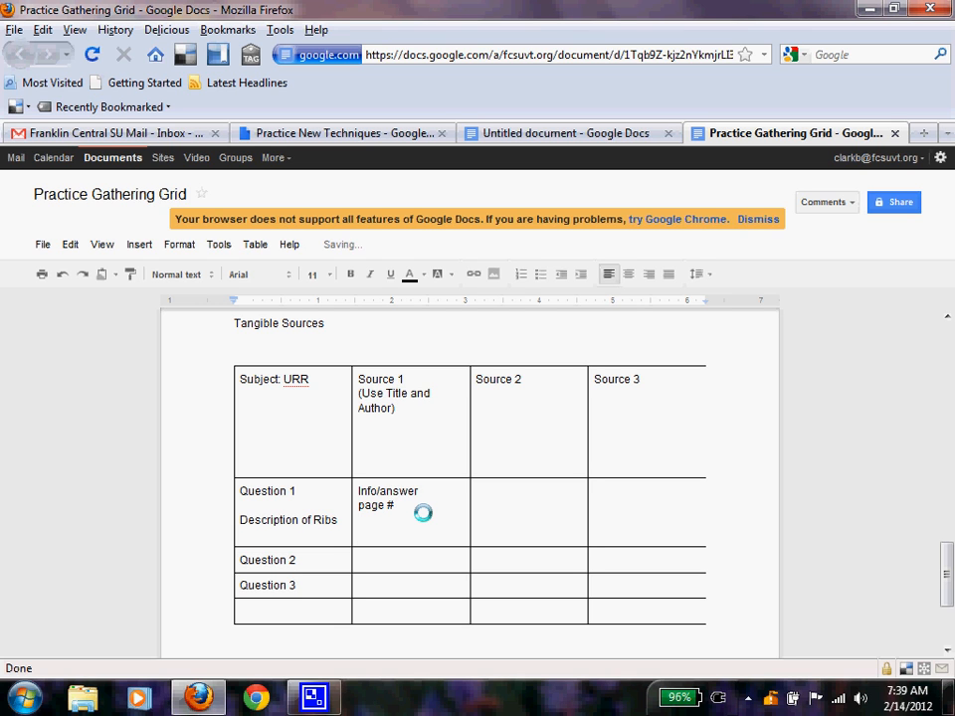
{"action": "type", "text": "12 pars of"}
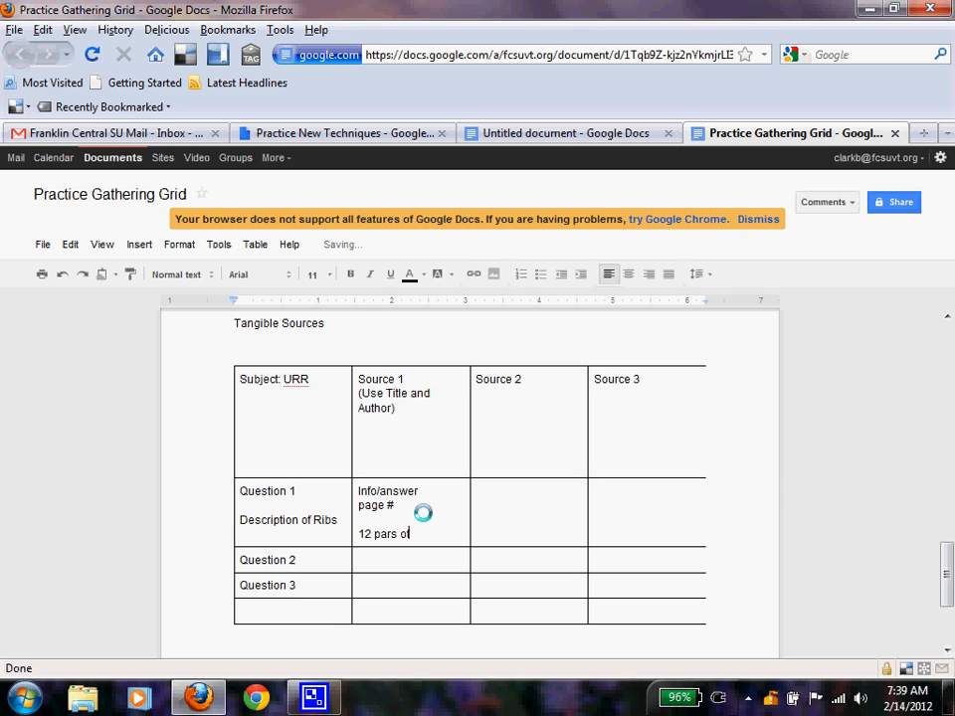
{"action": "type", "text": "ribs"}
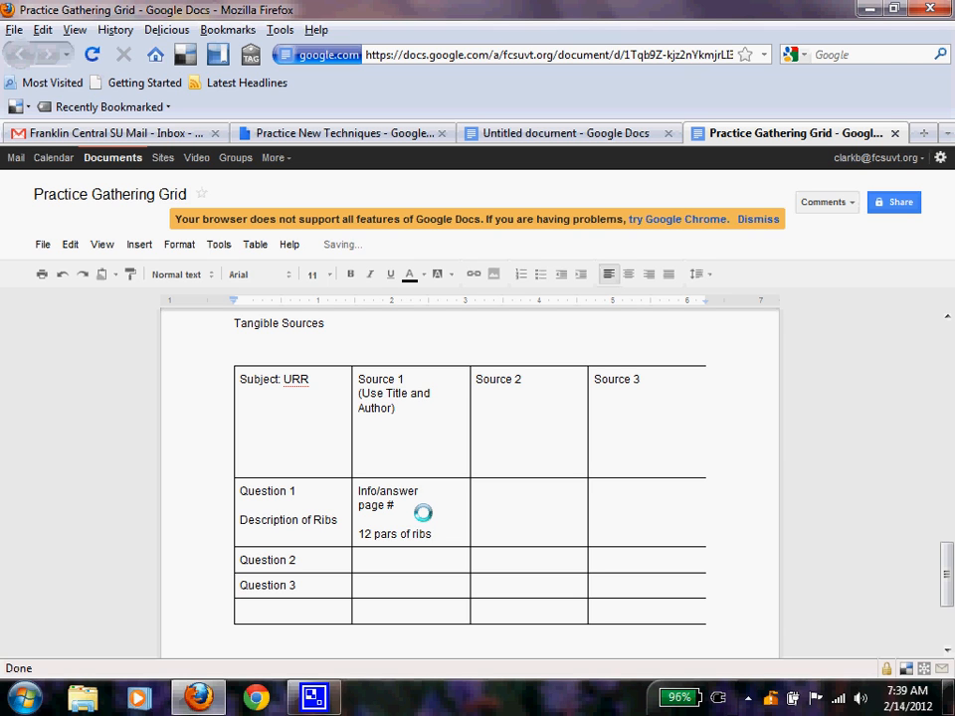
{"action": "type", "text": "protect the"}
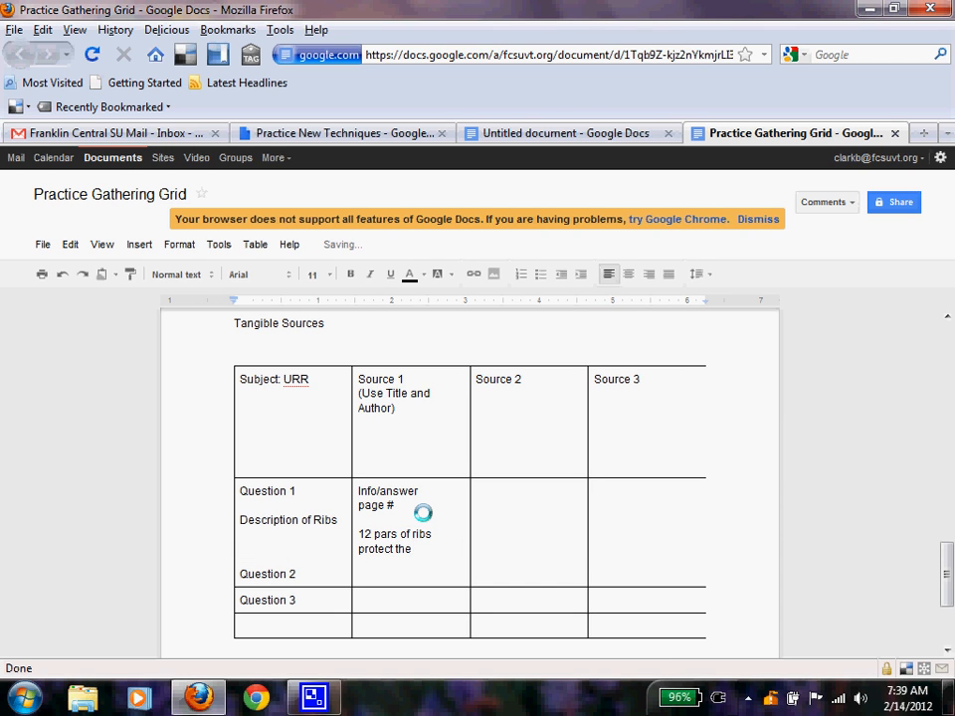
{"action": "type", "text": "intern"}
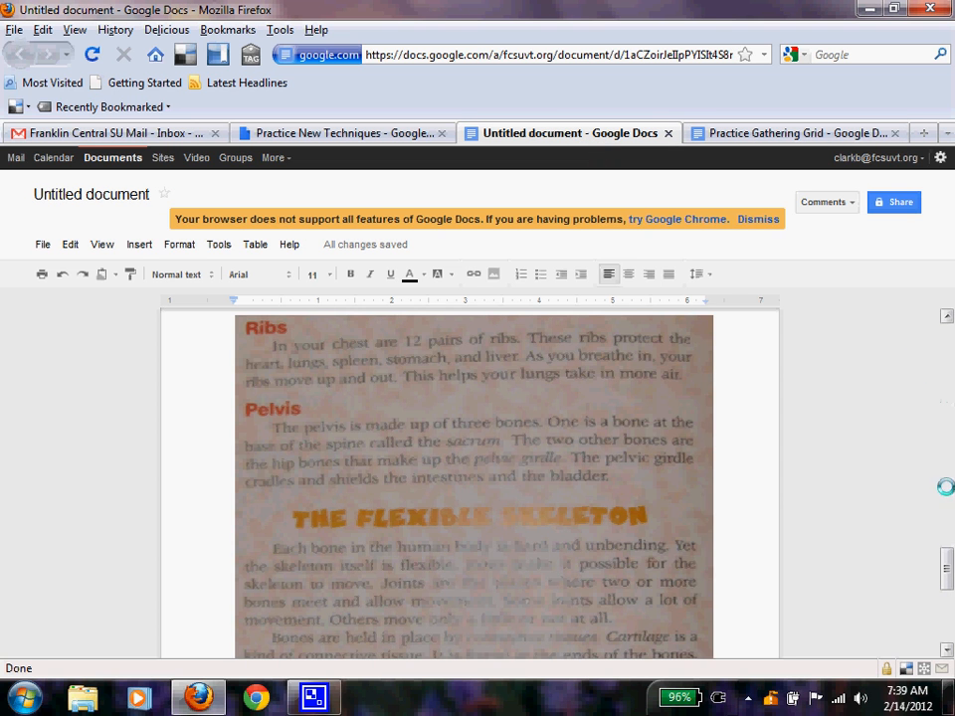
- Scroll the scanned textbook page back to the Ribs section to check the source
{"action": "scroll", "scroll_direction": "down", "scroll_amount": 3}
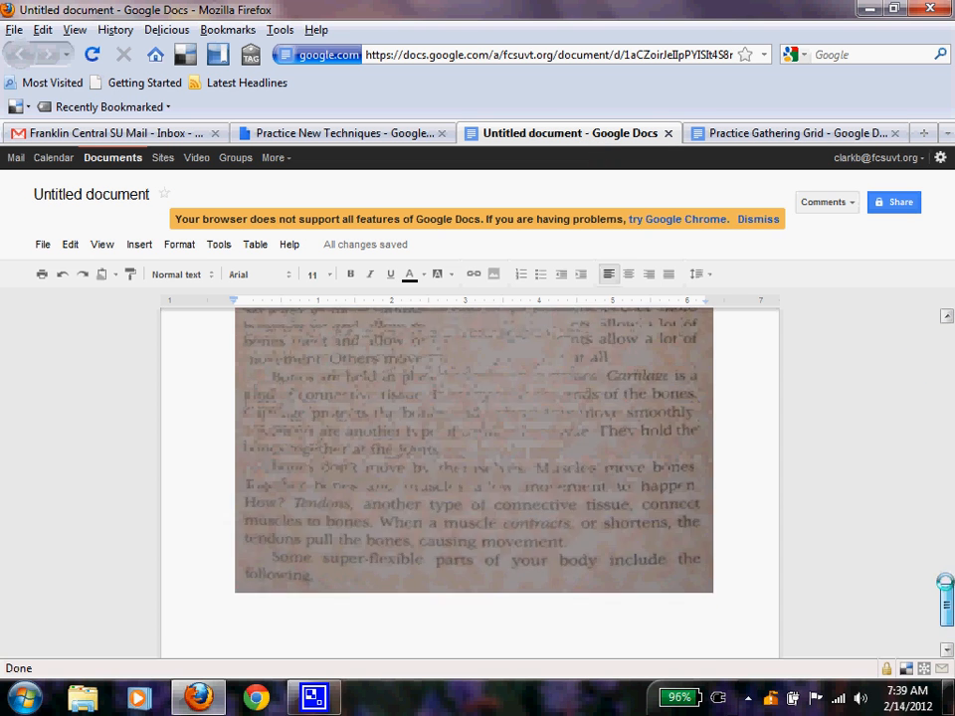
{"action": "scroll", "scroll_direction": "down", "scroll_amount": 3}
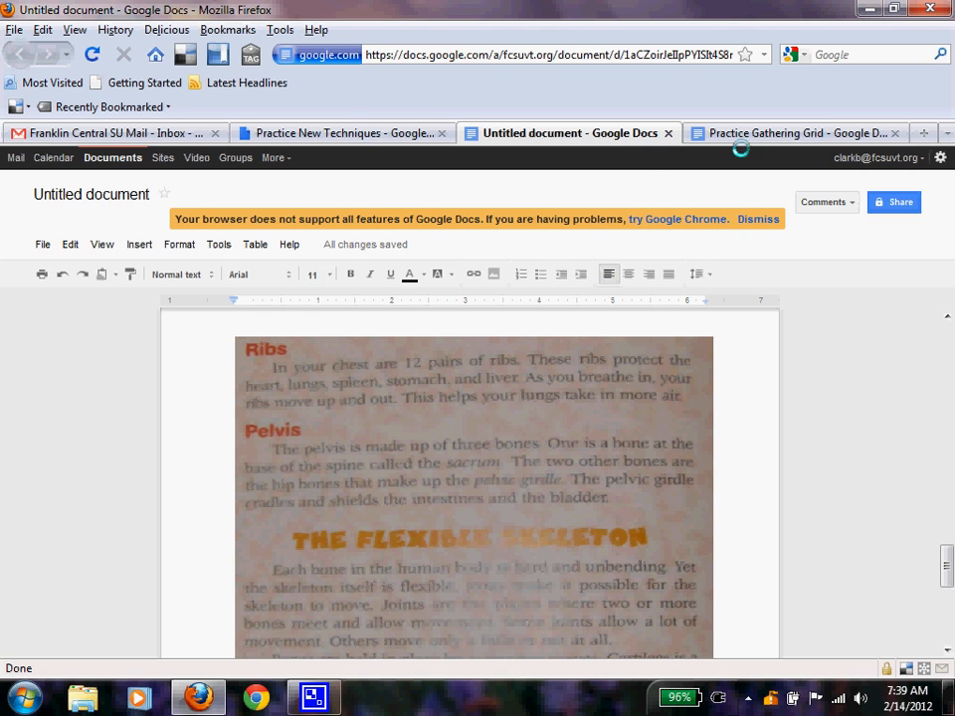
- End the rib answer with '(Pg. 2)' and enter 'Human Body' as the Source 1 title
{"action": "left_click", "coordinate": [790, 132]}
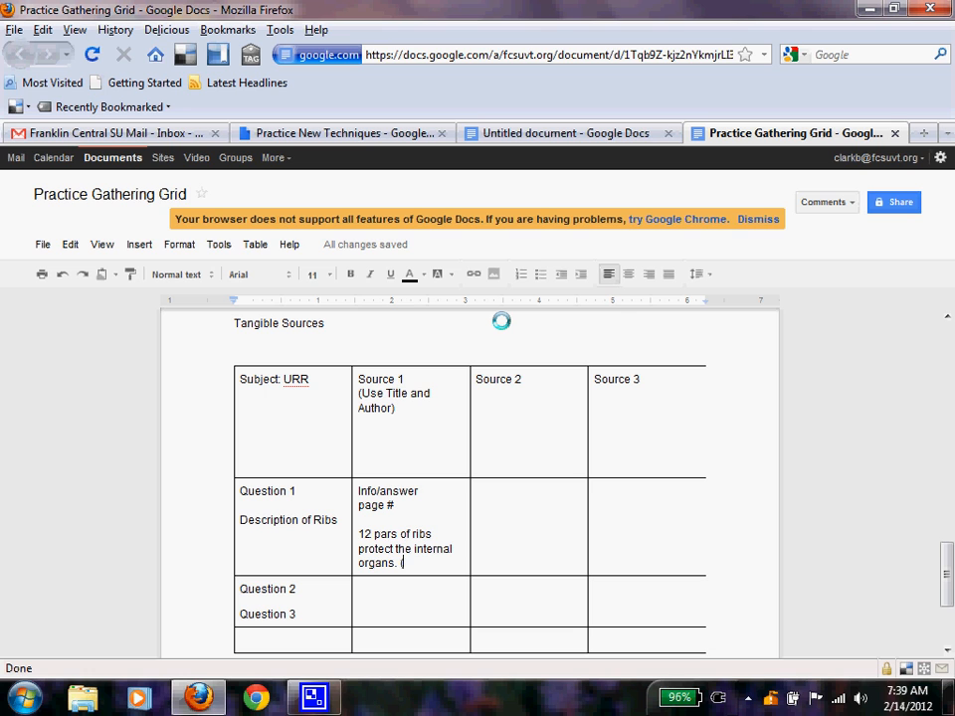
{"action": "type", "text": "(2"}
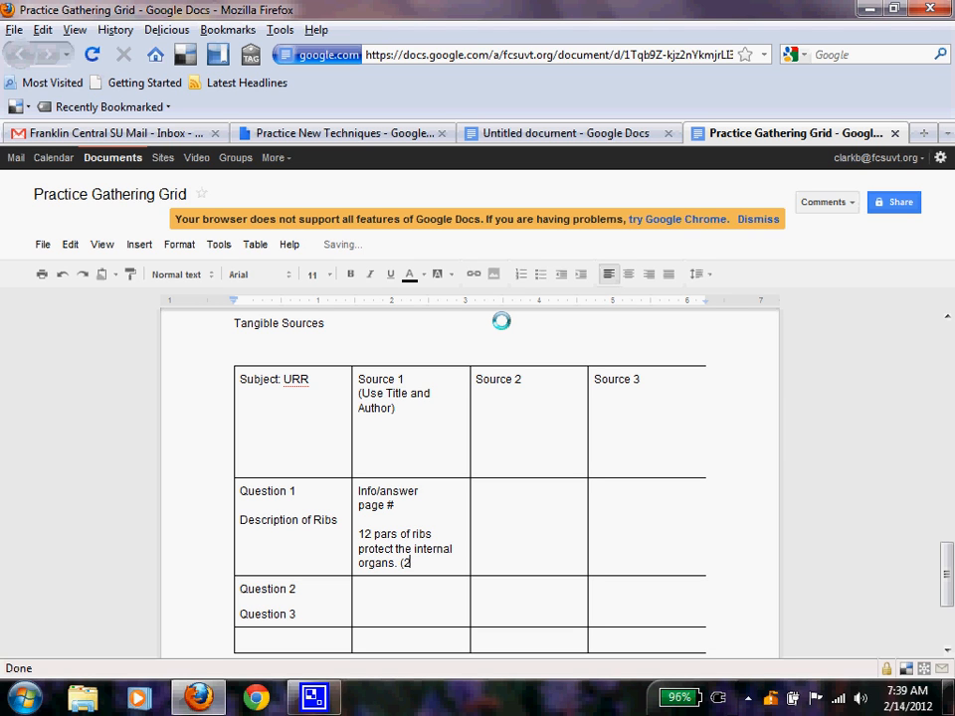
{"action": "key", "text": "BackSpace"}
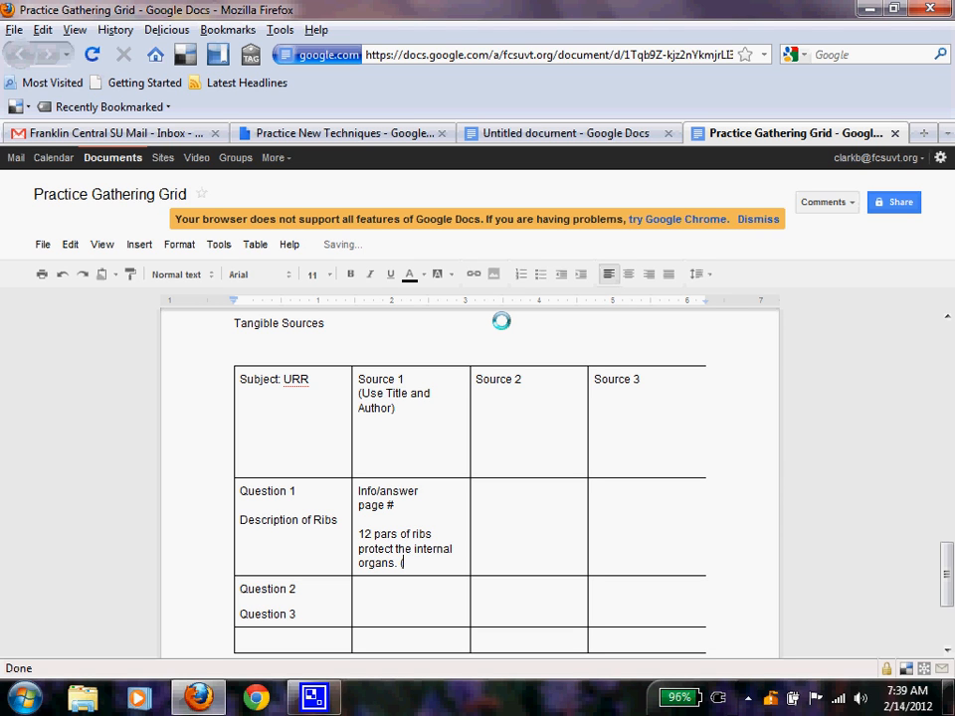
{"action": "type", "text": "(Pg."}
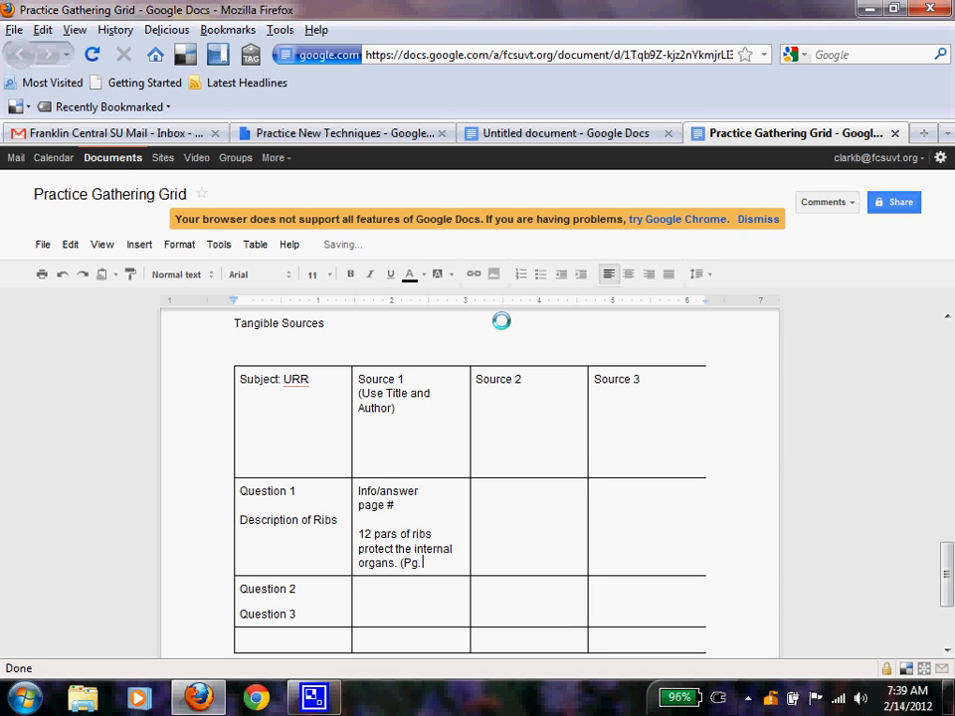
{"action": "type", "text": "2)"}
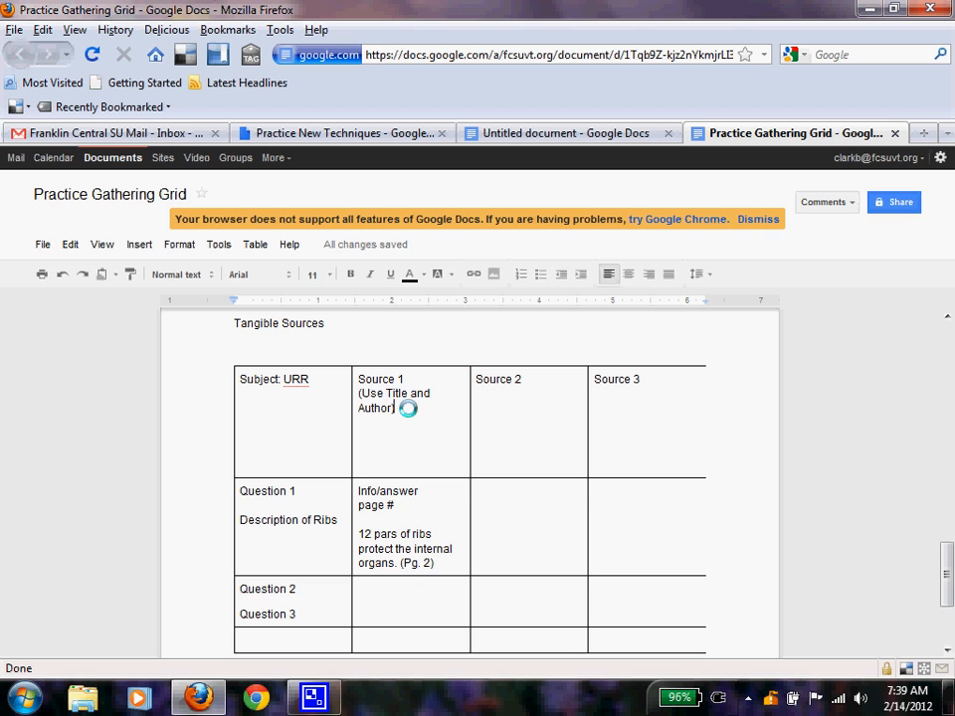
{"action": "type", "text": "Hu"}
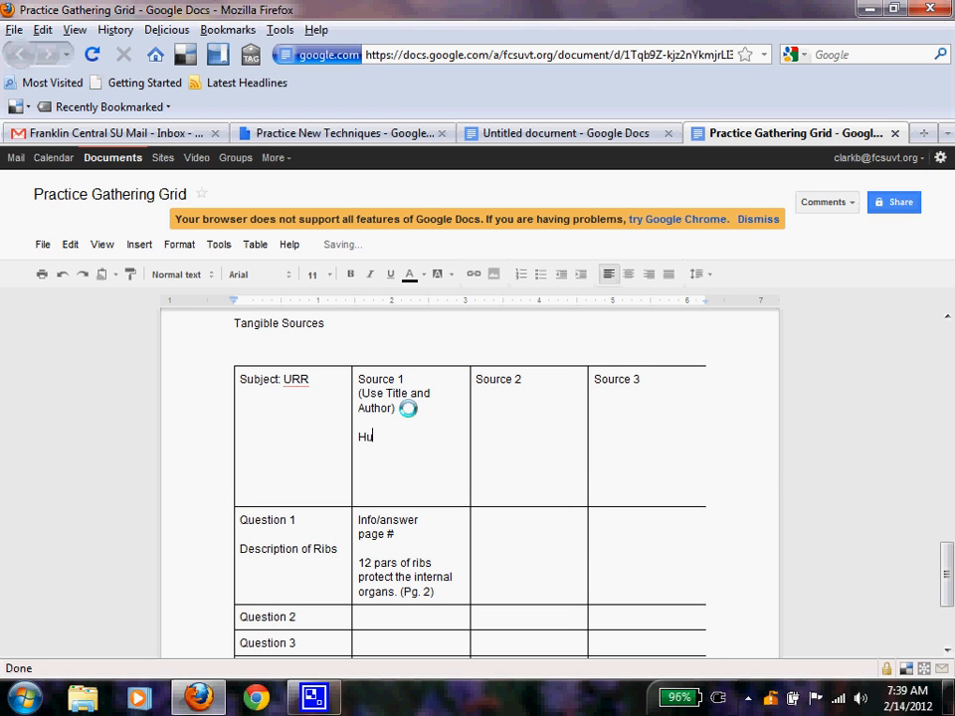
{"action": "type", "text": "man Body"}
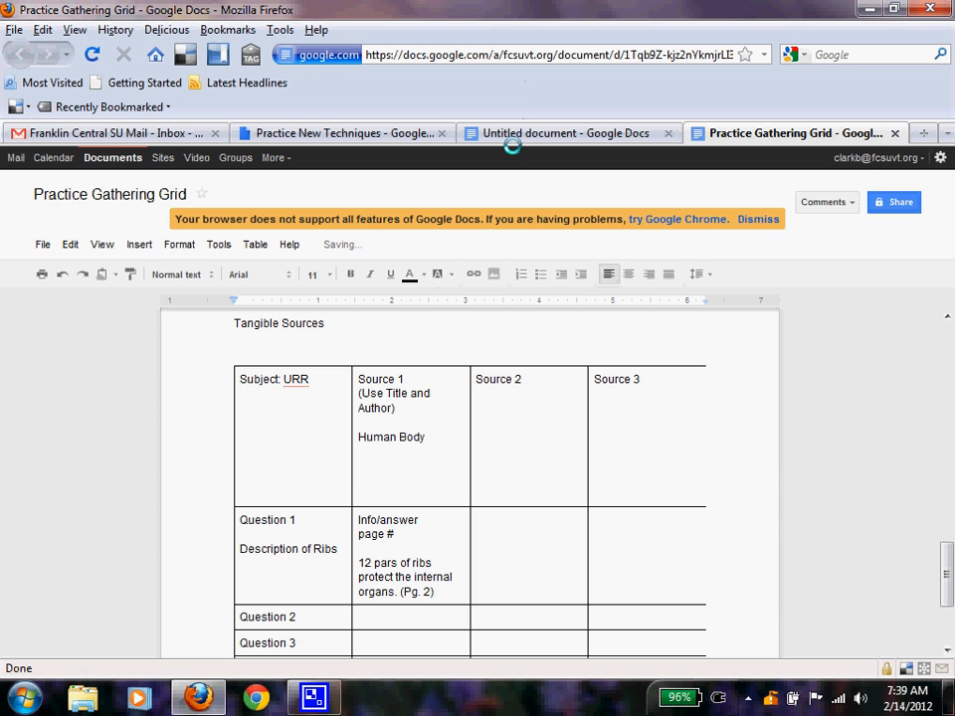
- Check the book cover, then extend Source 1 to 'Human Body by Delta Education'
{"action": "left_click", "coordinate": [557, 132]}
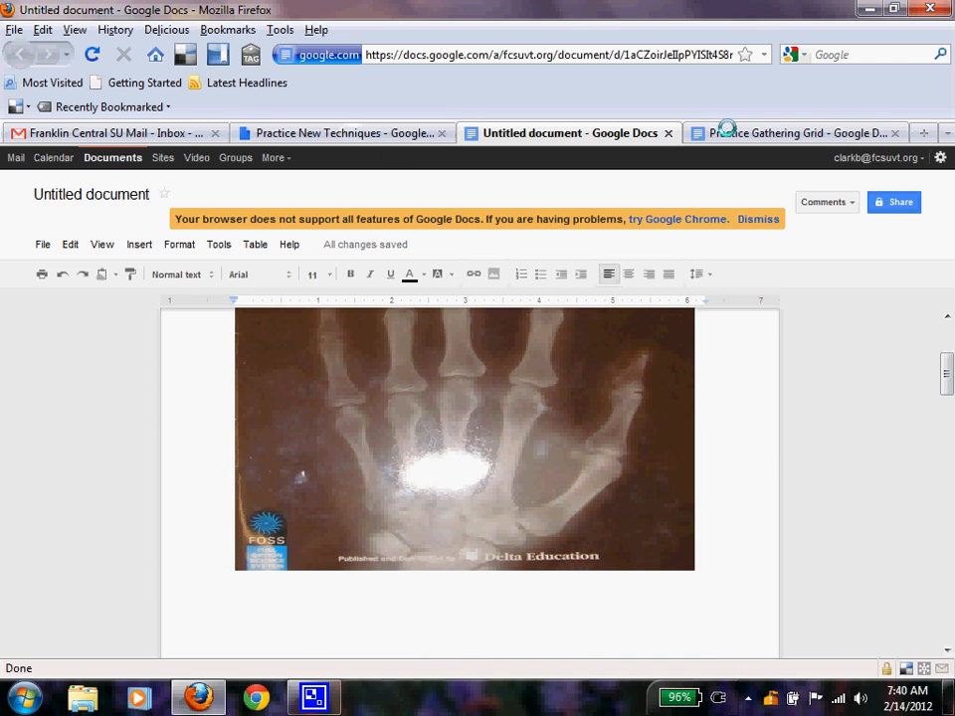
{"action": "left_click", "coordinate": [800, 133]}
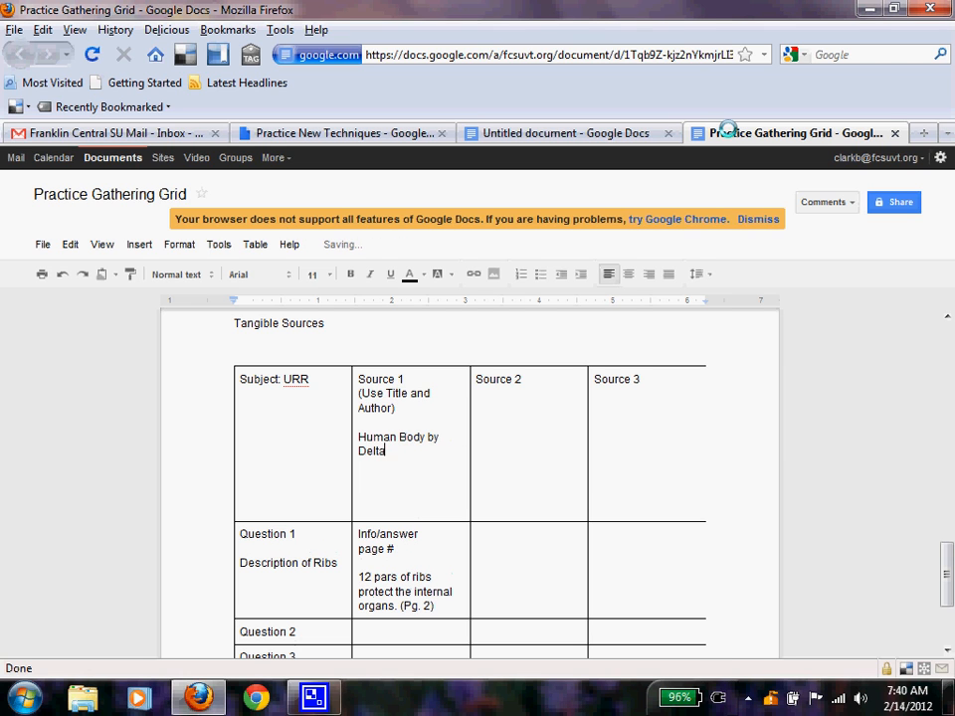
{"action": "type", "text": "Education"}
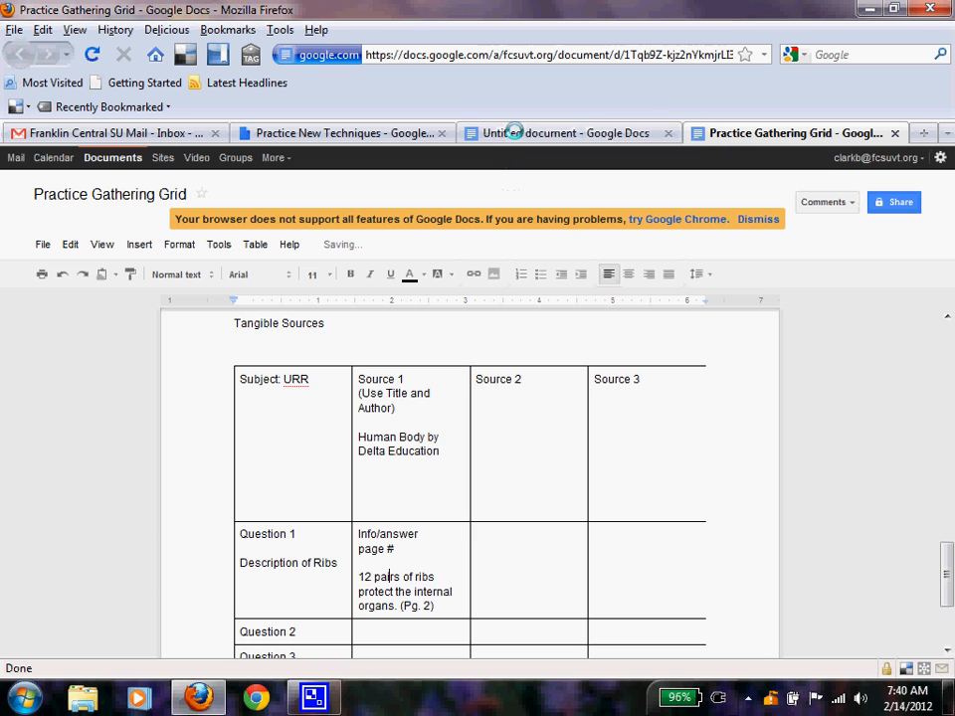
- Reword the answer to '12 sets of ribs, totalling 24, protect the internal organs.' against the scanned page
{"action": "left_click", "coordinate": [567, 132]}
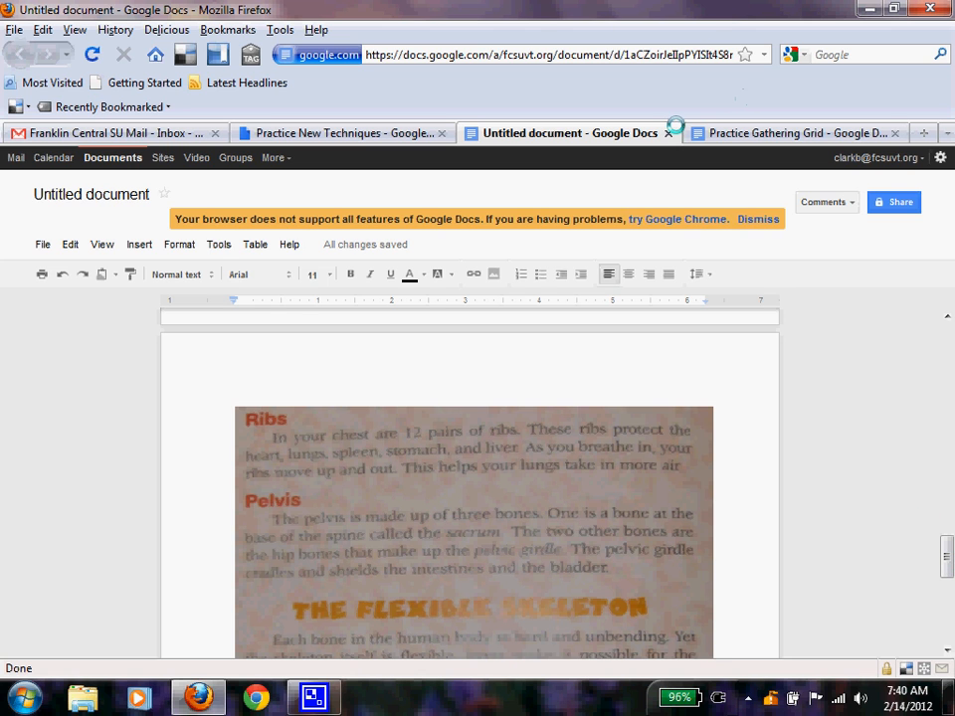
{"action": "left_click", "coordinate": [796, 132]}
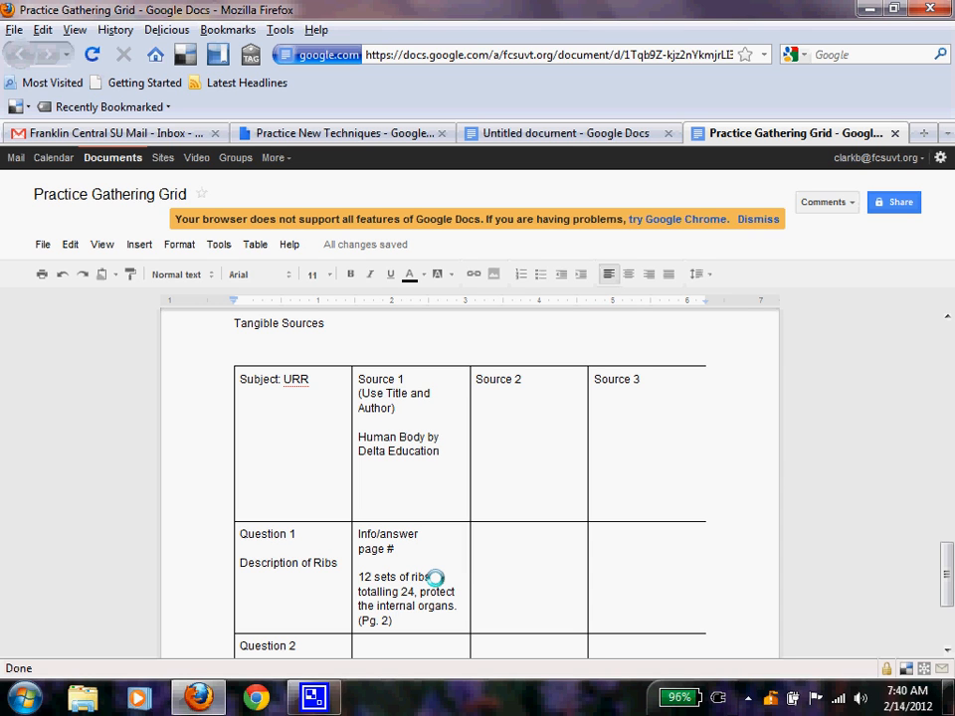
{"action": "left_click", "coordinate": [566, 132]}
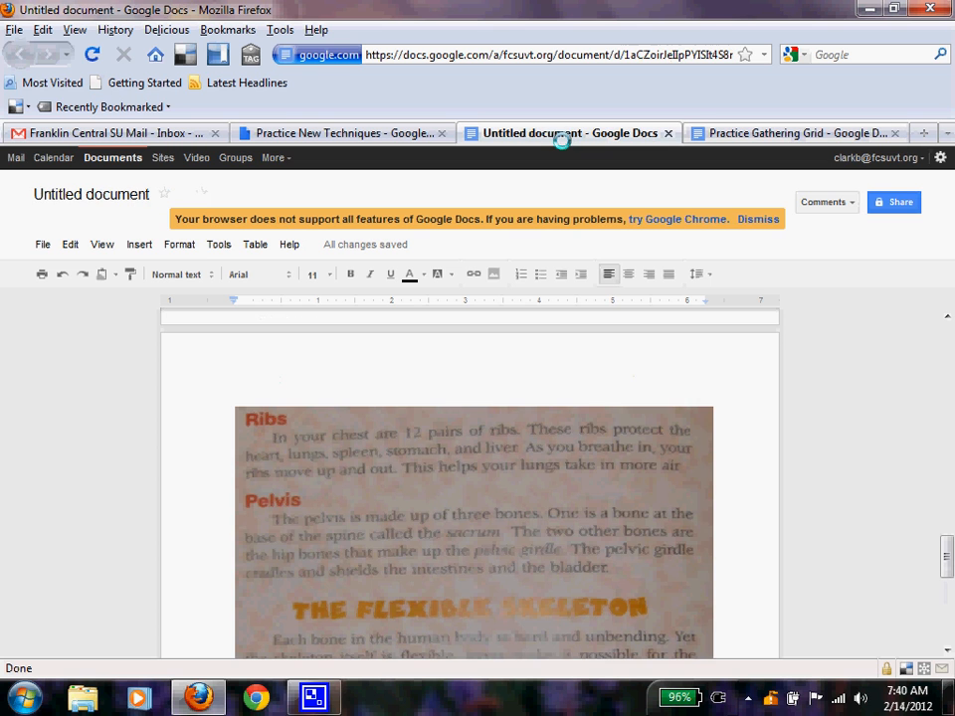